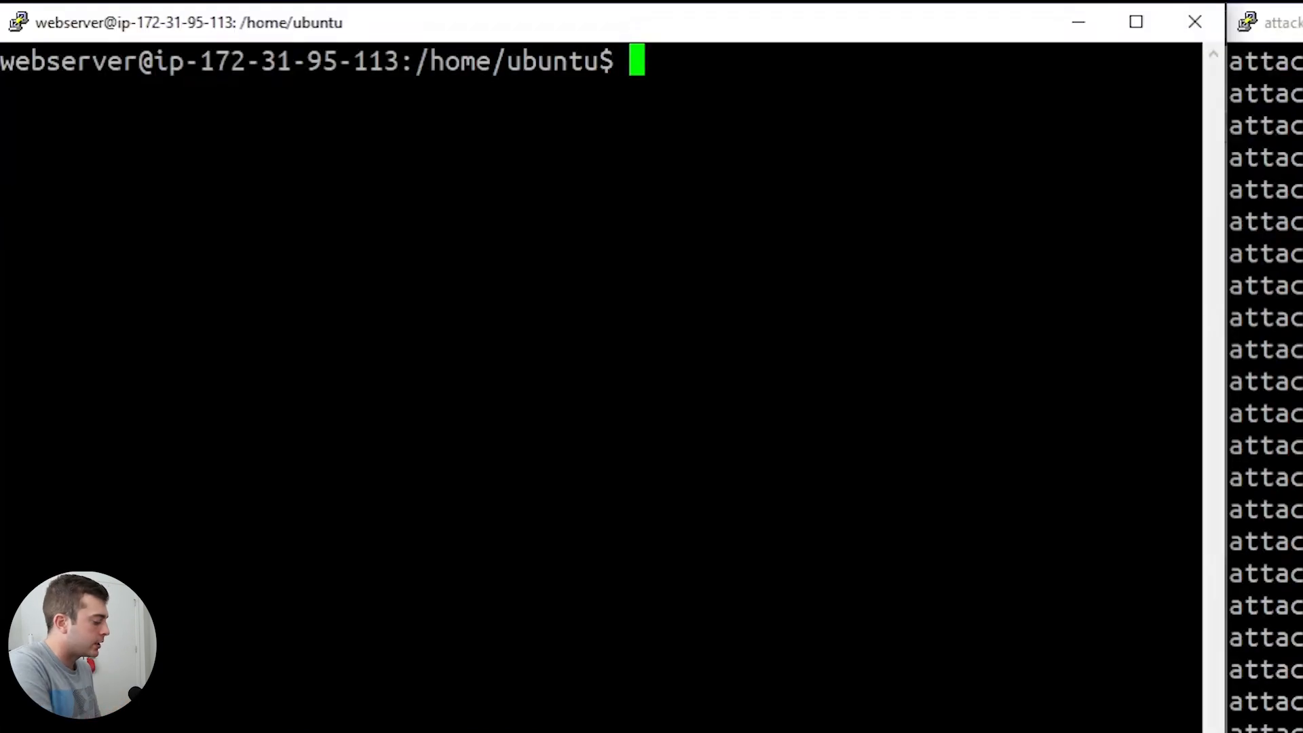
# Step: Run 'sudo cscli decisions list' to show the ssh-bf ban on 3.85.56.231
pyautogui.write('sudo cscli')
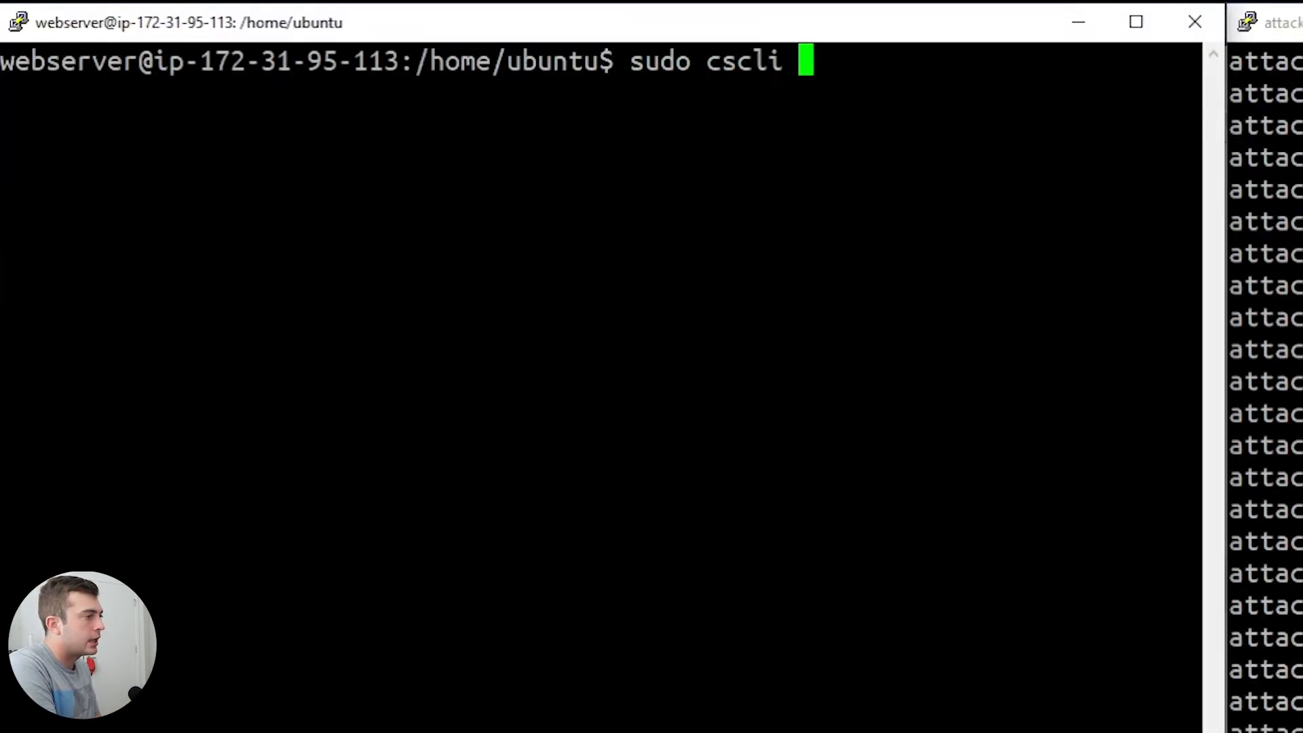
pyautogui.write('decisions list')
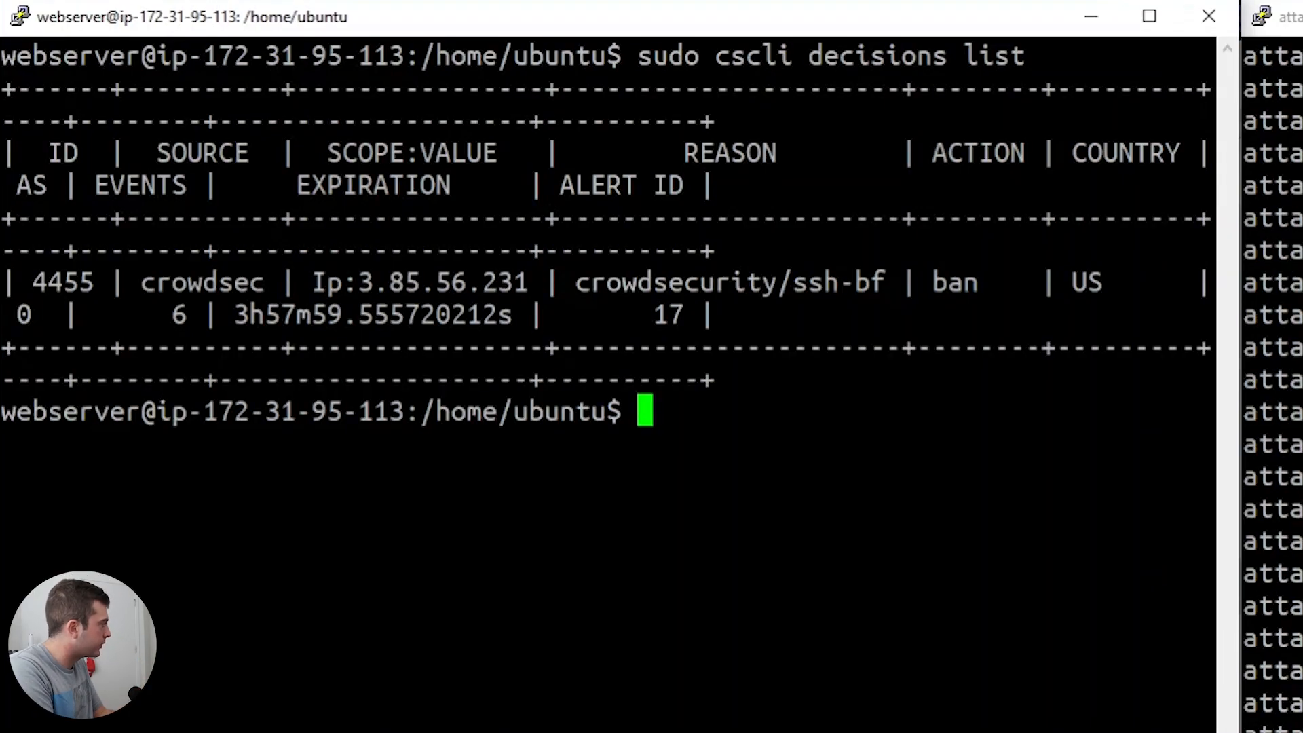
# Step: Add a manual CrowdSec ban on 1.2.3.4 and check it in the decisions list
pyautogui.write('sudo cscli d')
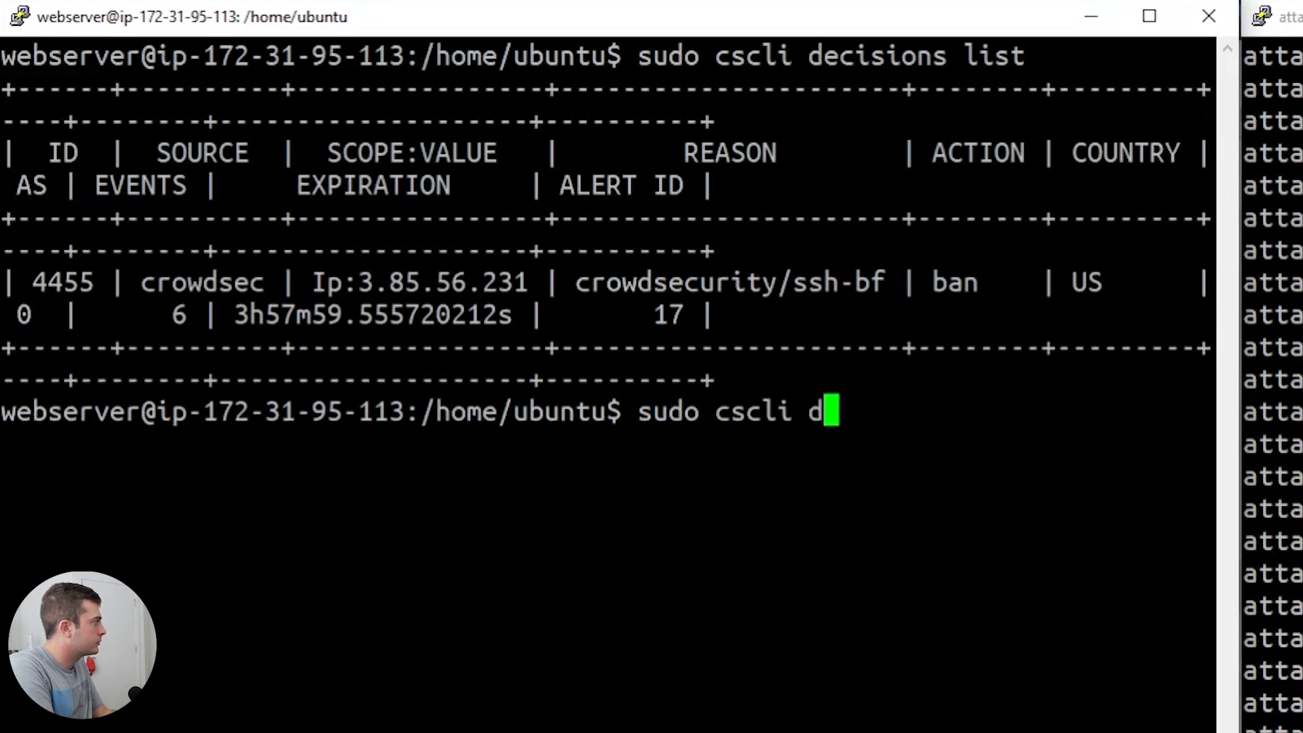
pyautogui.write('ecisions add -i')
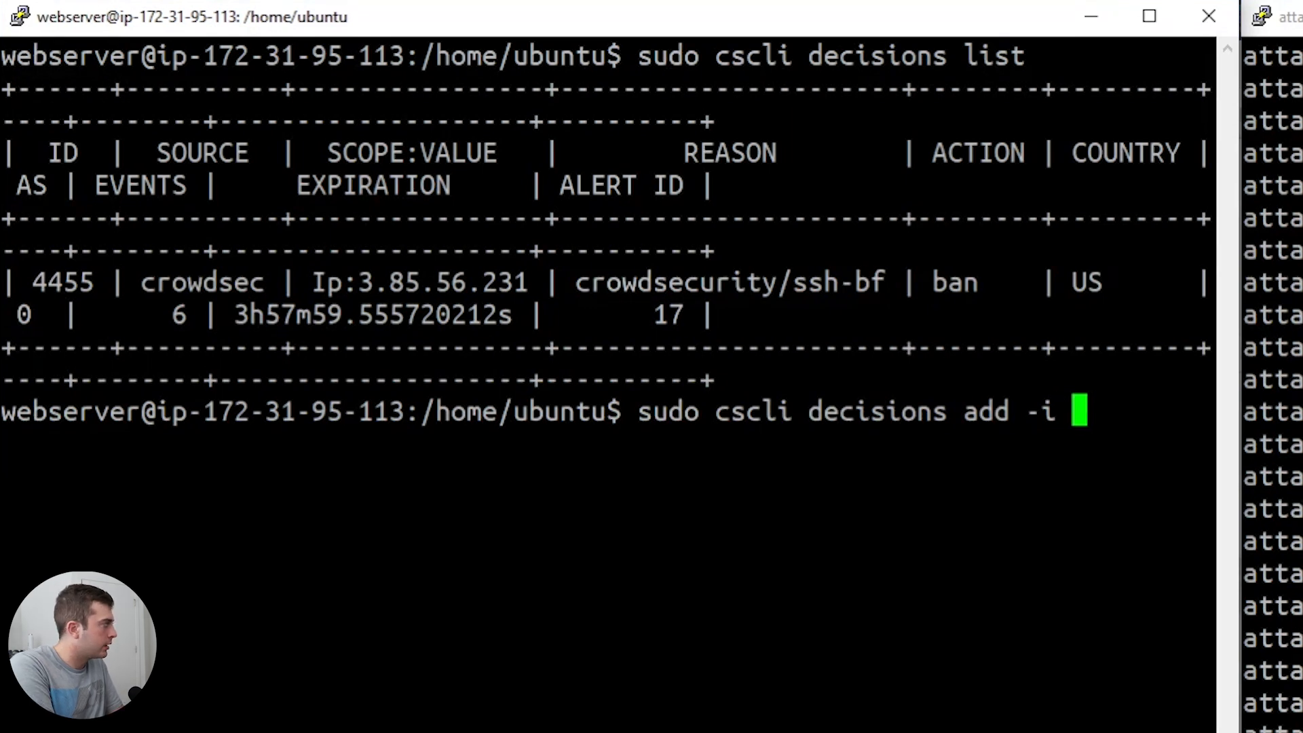
pyautogui.write('1.2.3')
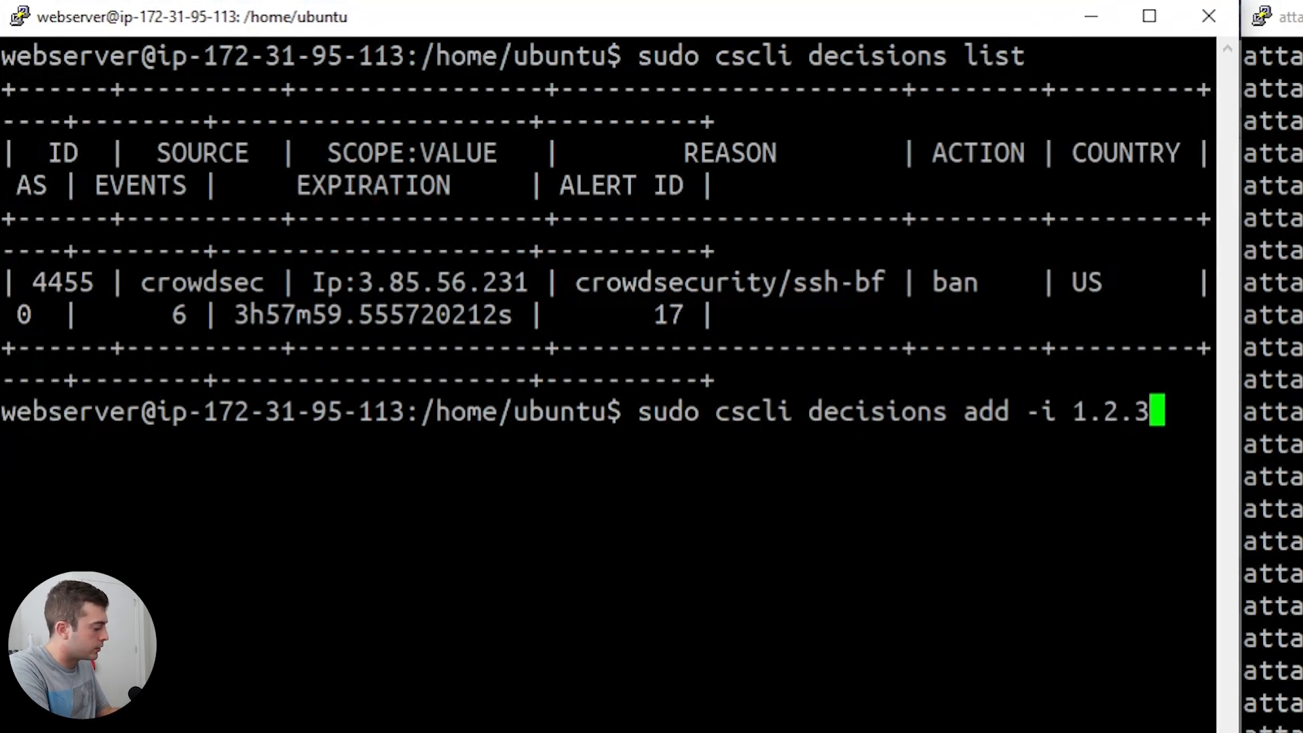
pyautogui.write('4')
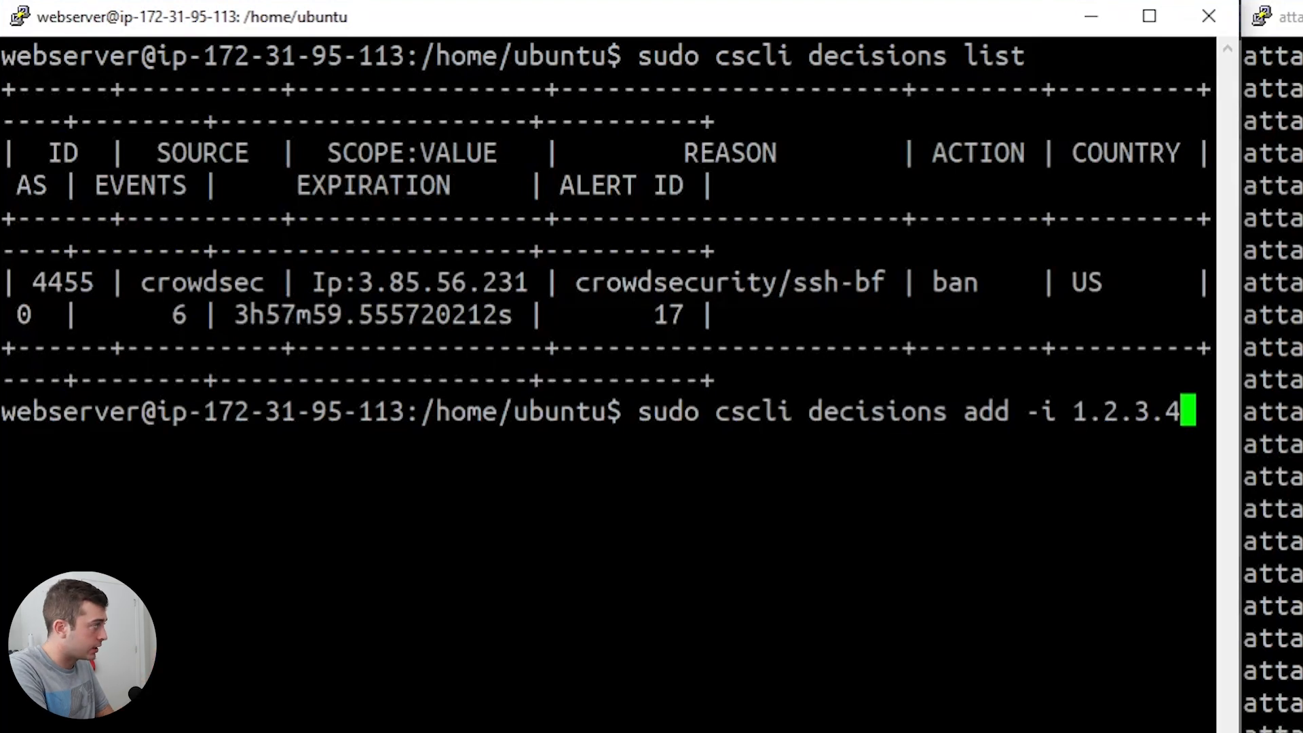
pyautogui.press('Enter')
pyautogui.write('sudo cscli decisions list')
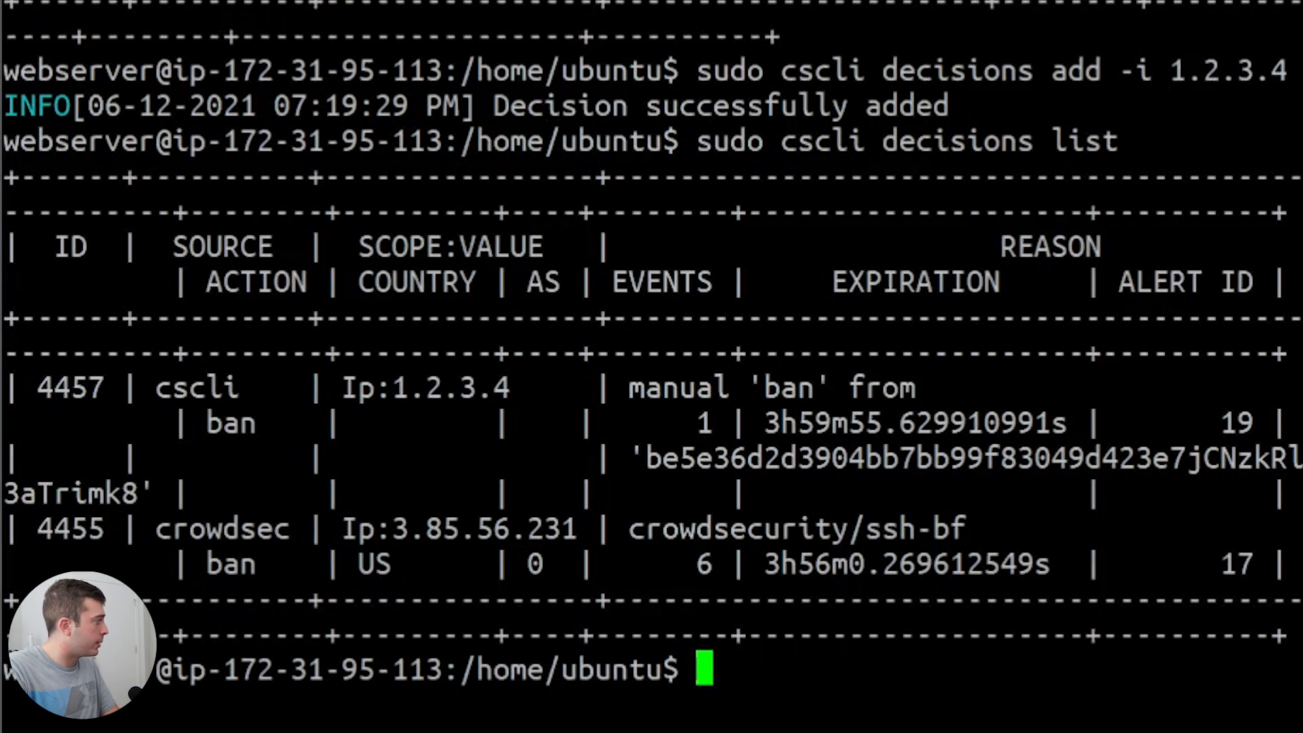
pyautogui.doubleClick(399, 388)
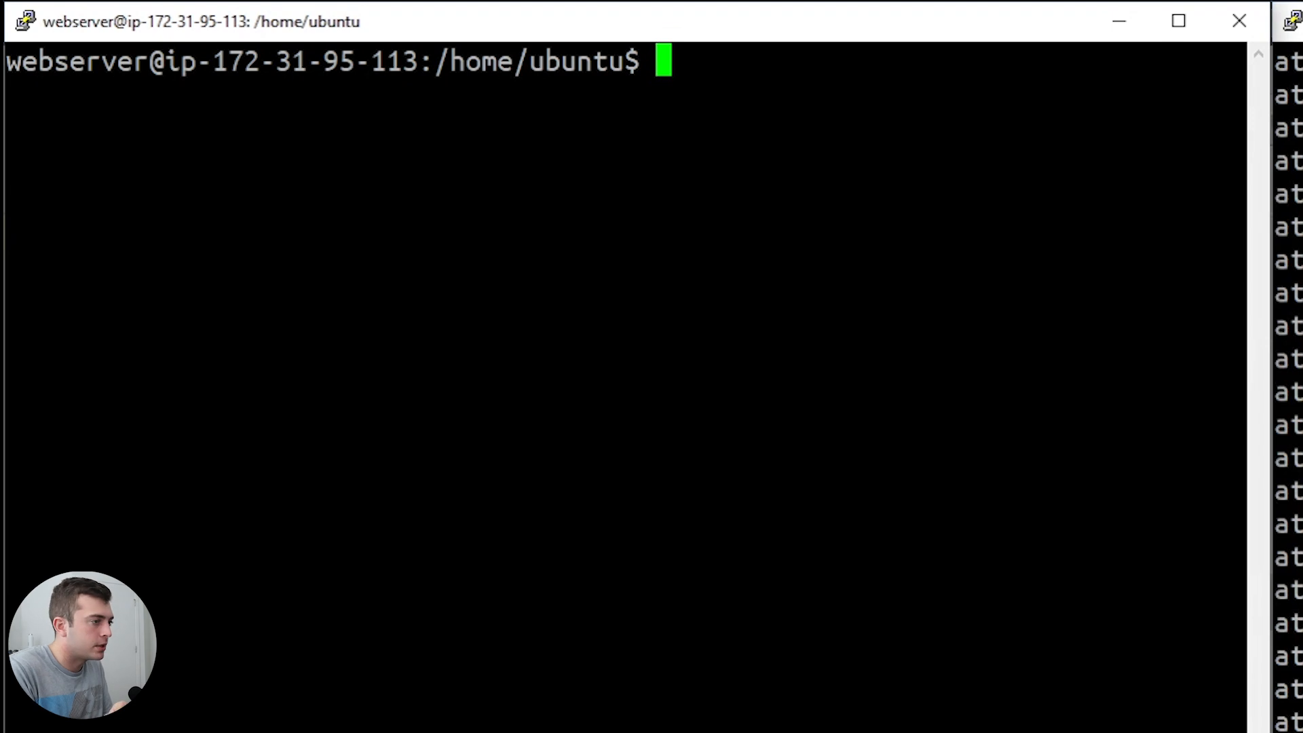
# Step: Install crowdsec-firewall-bouncer-iptables, then rerun 'sudo cscli decisions list'
pyautogui.write('sudo apt install crw')
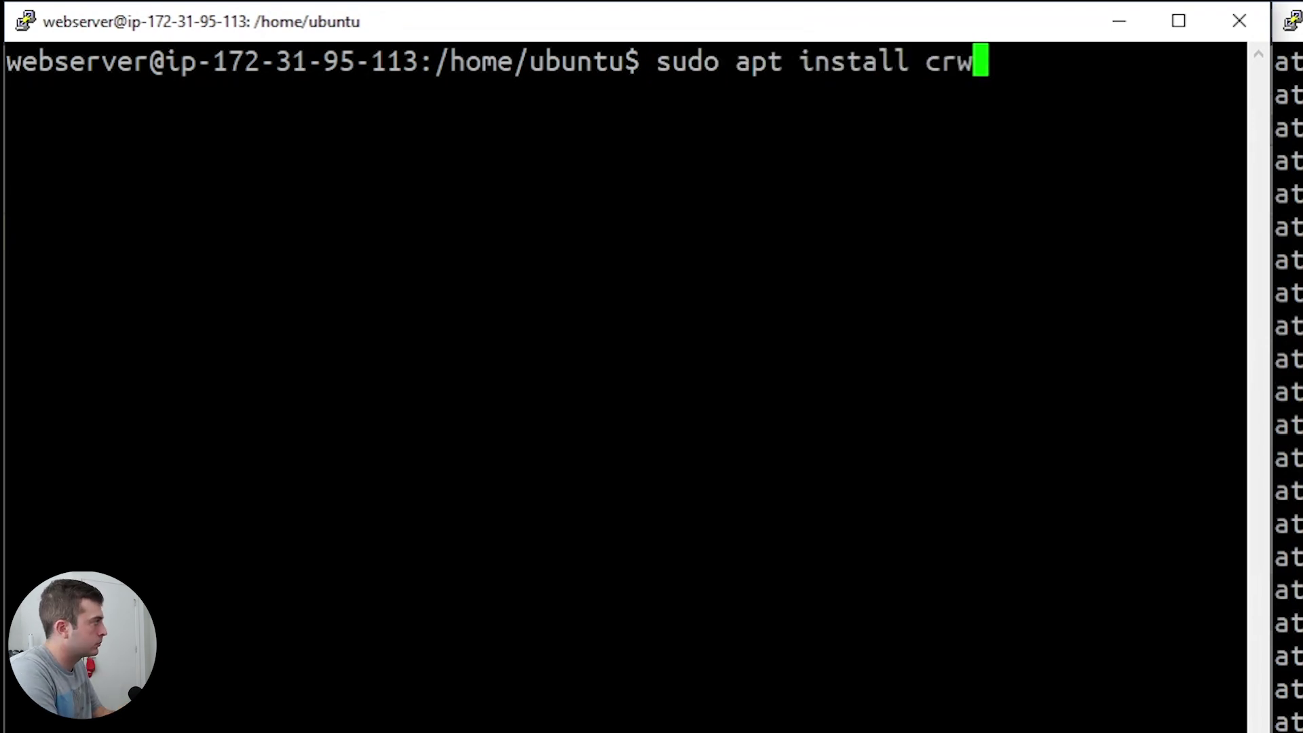
pyautogui.write('owdsec-firewall-bouncer-iptable')
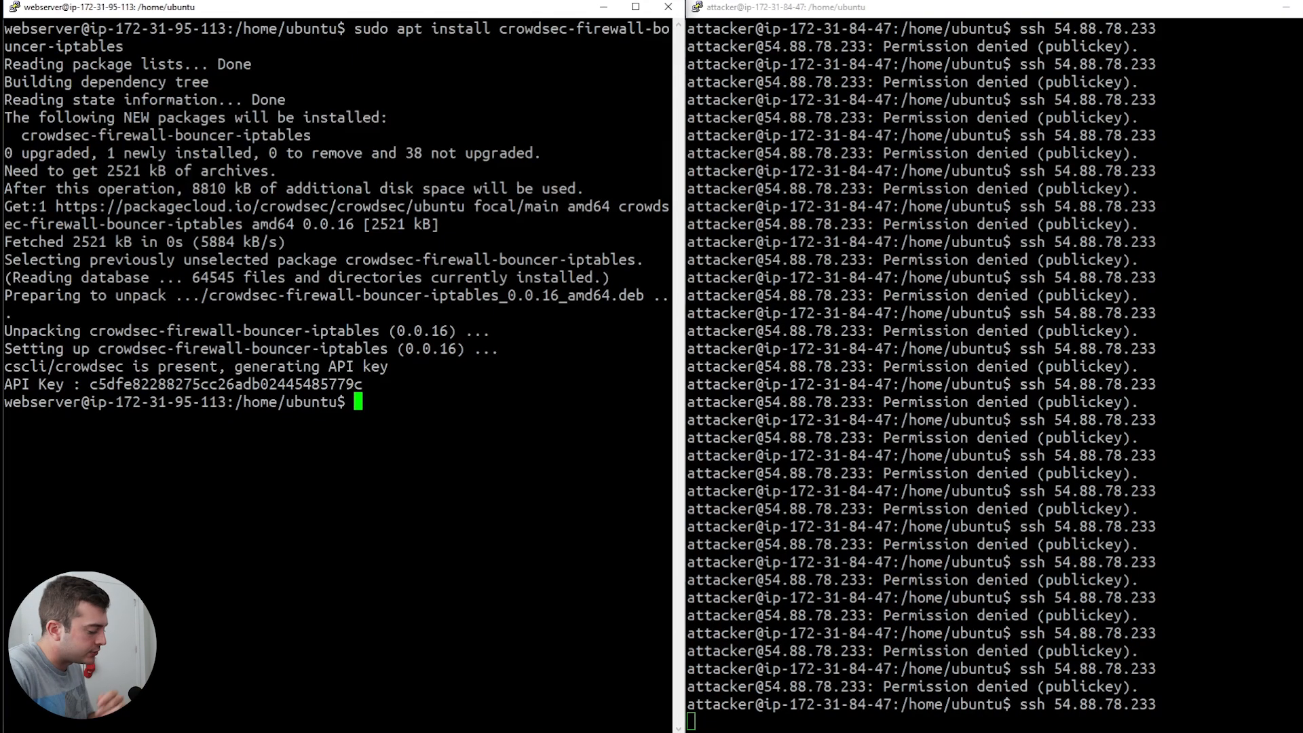
pyautogui.write('sudo cscli decisions list')
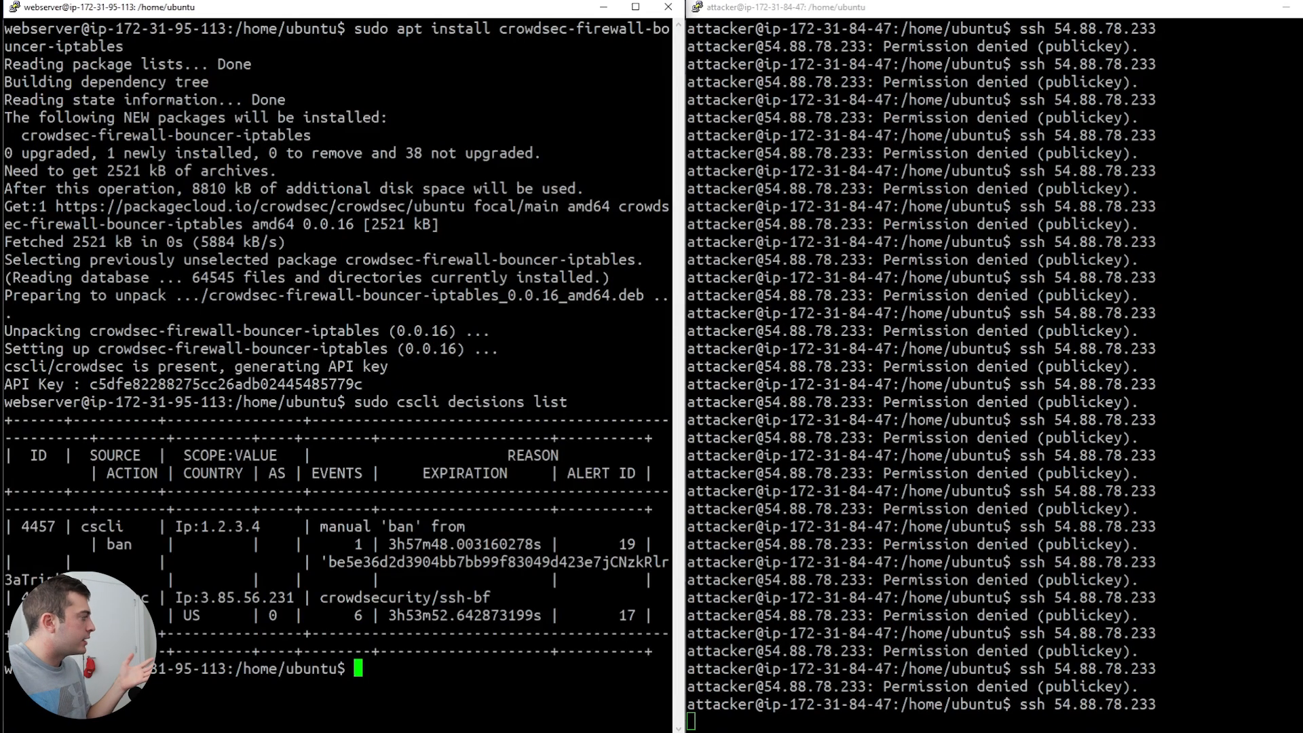
pyautogui.doubleClick(228, 596)
pyautogui.write('sud')
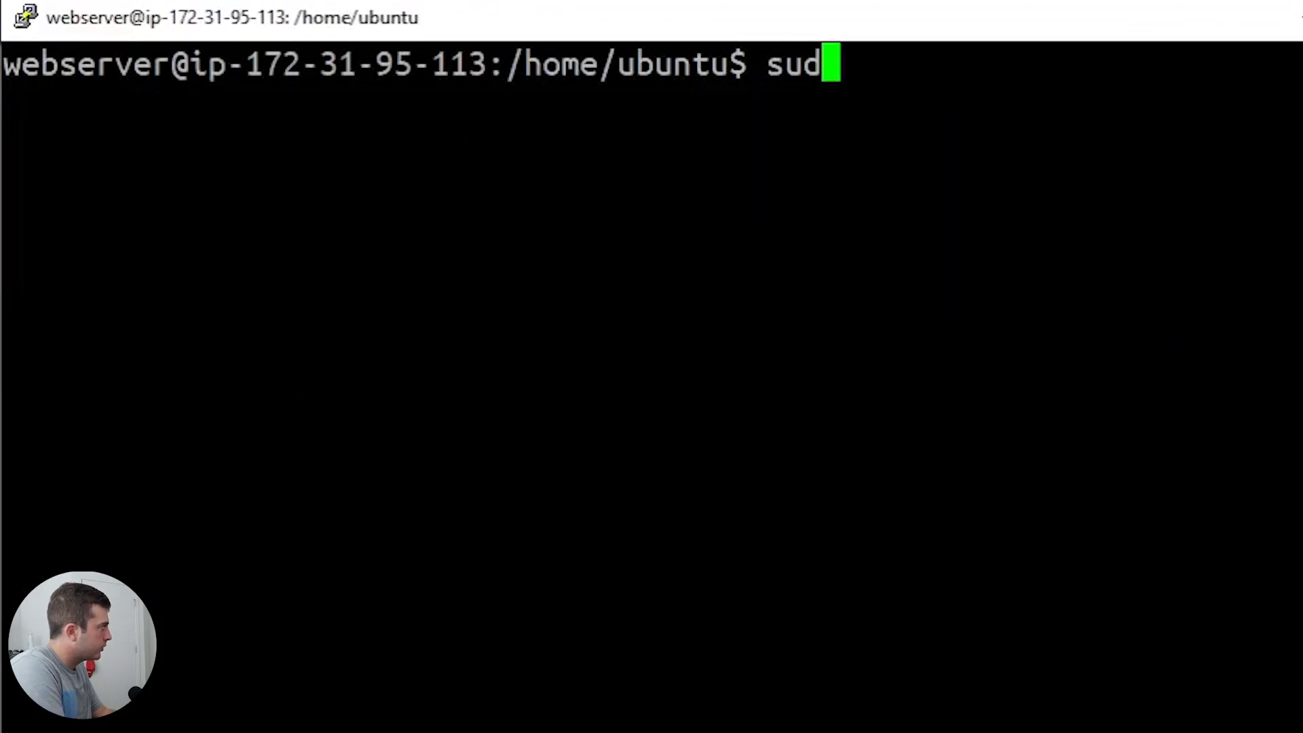
# Step: List CrowdSec alerts, scroll the output, and highlight 'slow' in ssh-slow-bf
pyautogui.write('o cscli a')
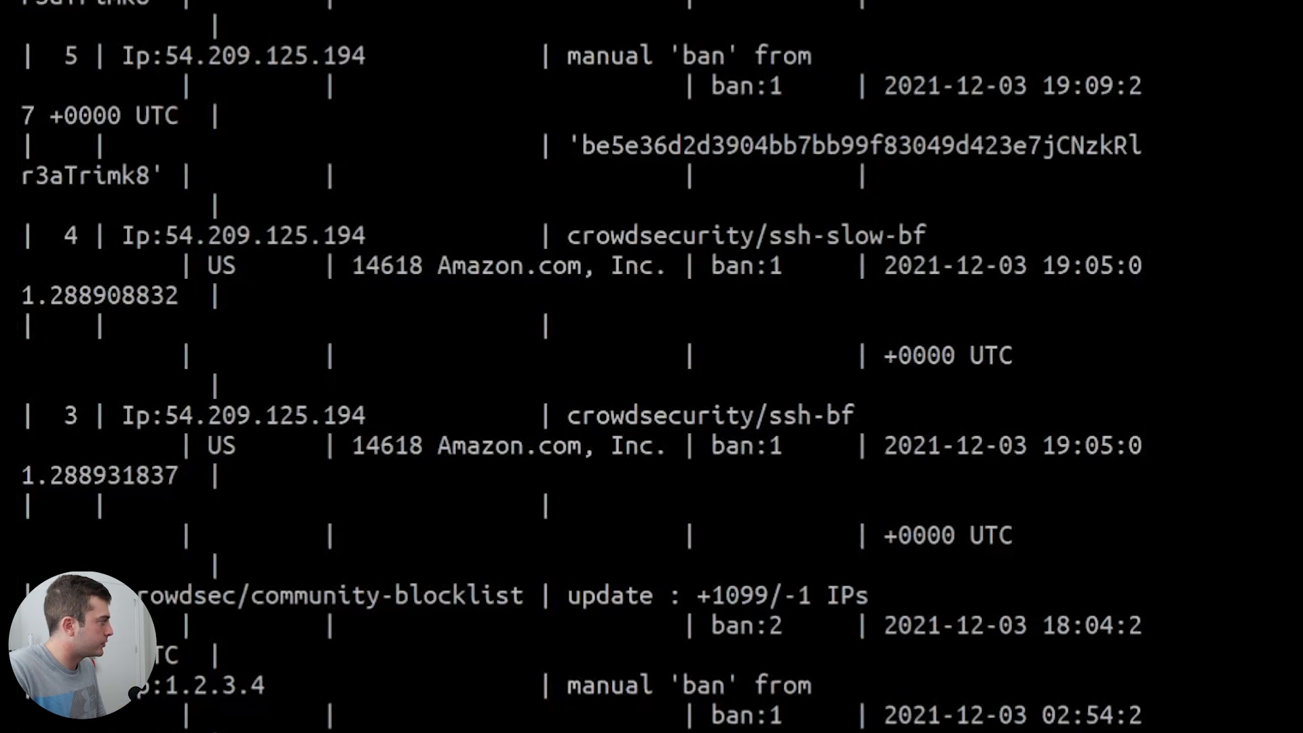
pyautogui.scroll(-3)
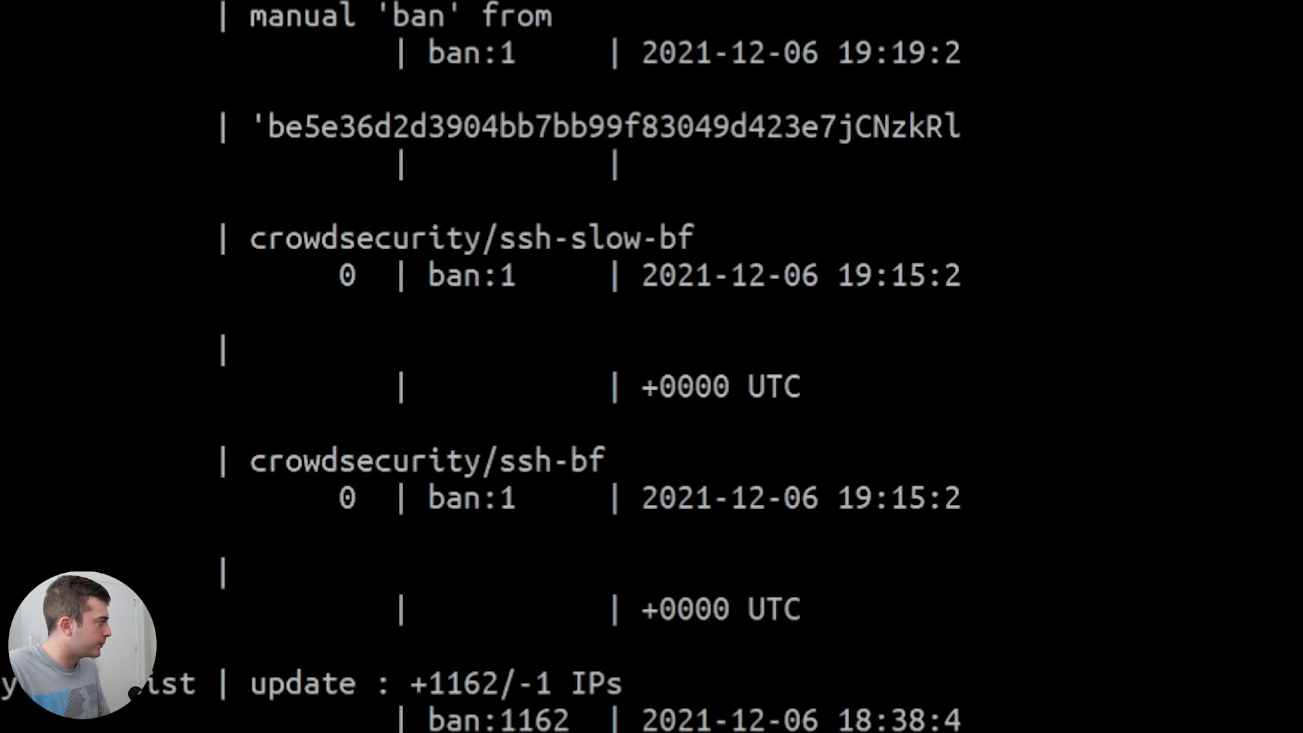
pyautogui.doubleClick(605, 238)
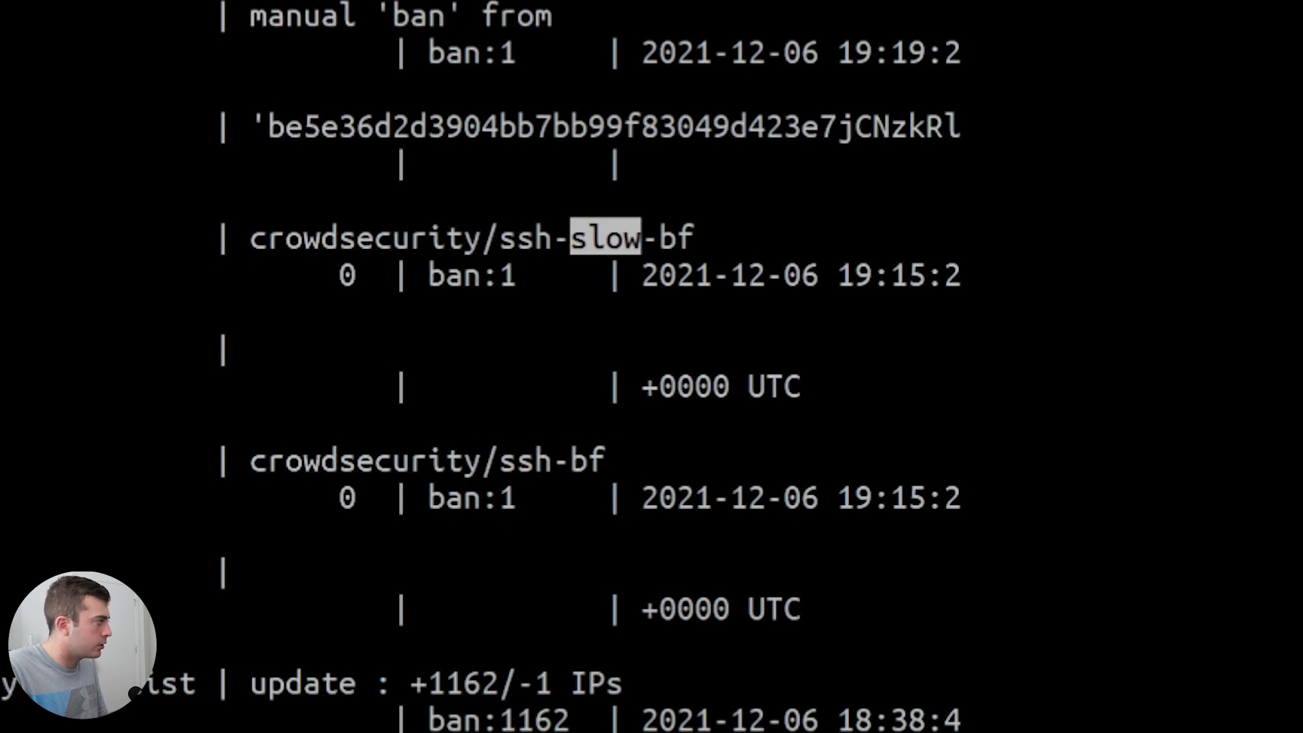